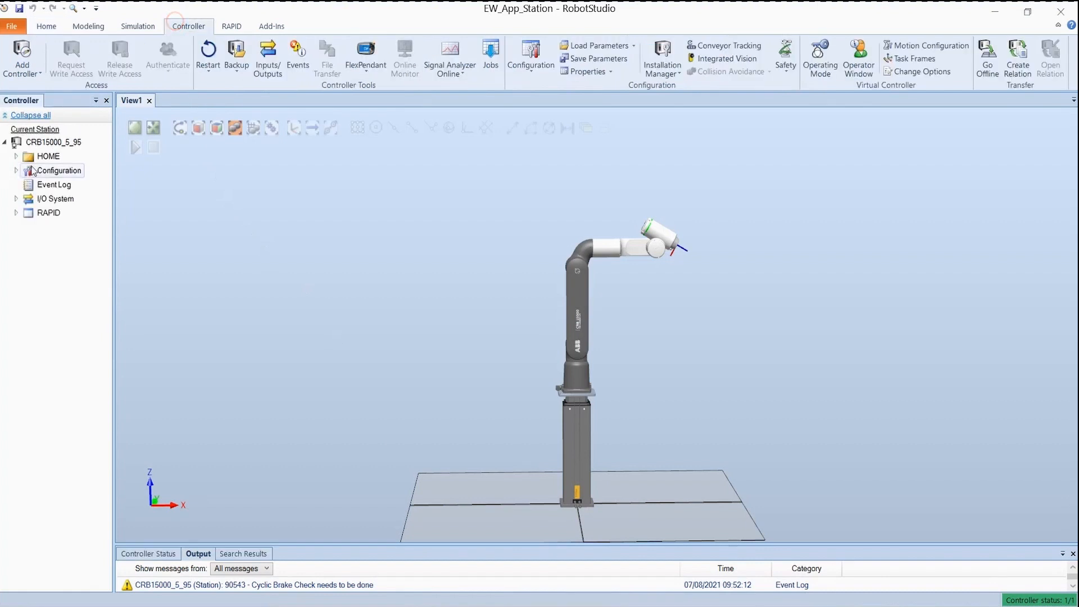
Open the Web_1 folder from the controller's HOME > WebApps on disk and copy its path.
click(15, 156)
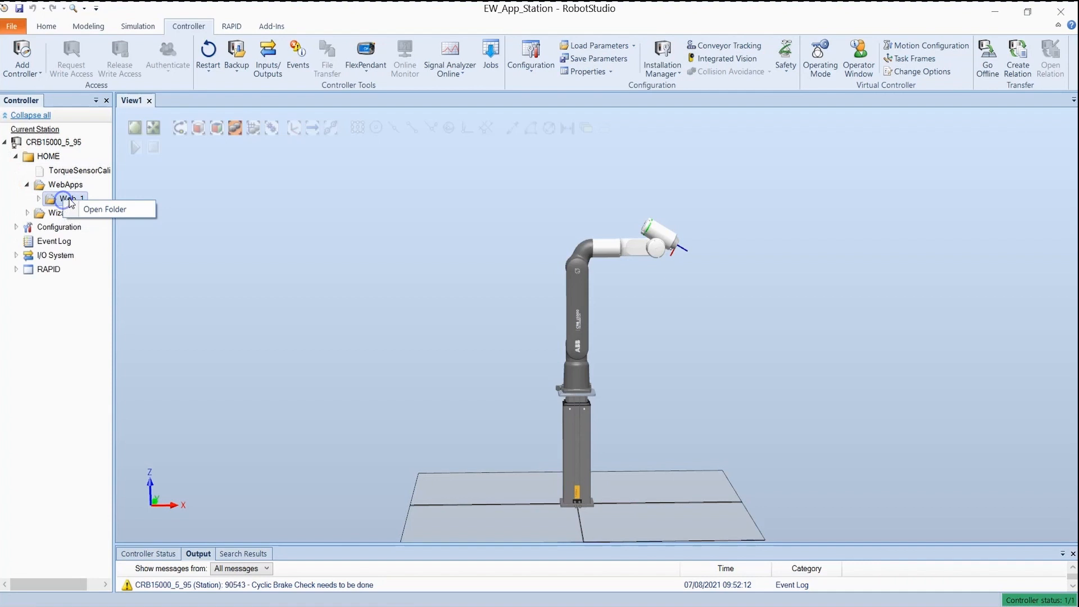
click(105, 209)
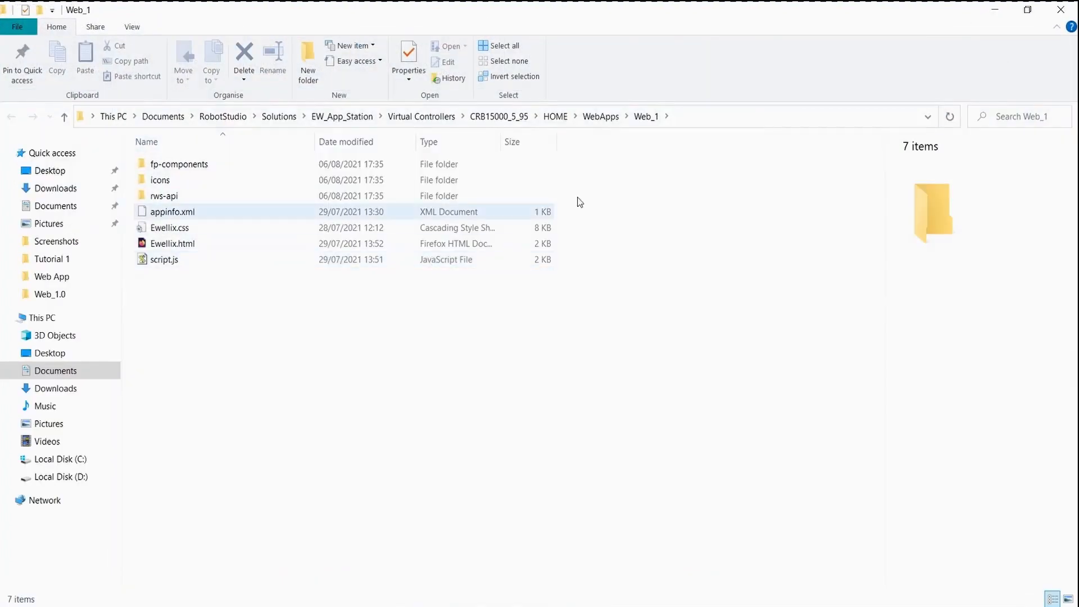
right_click(310, 115)
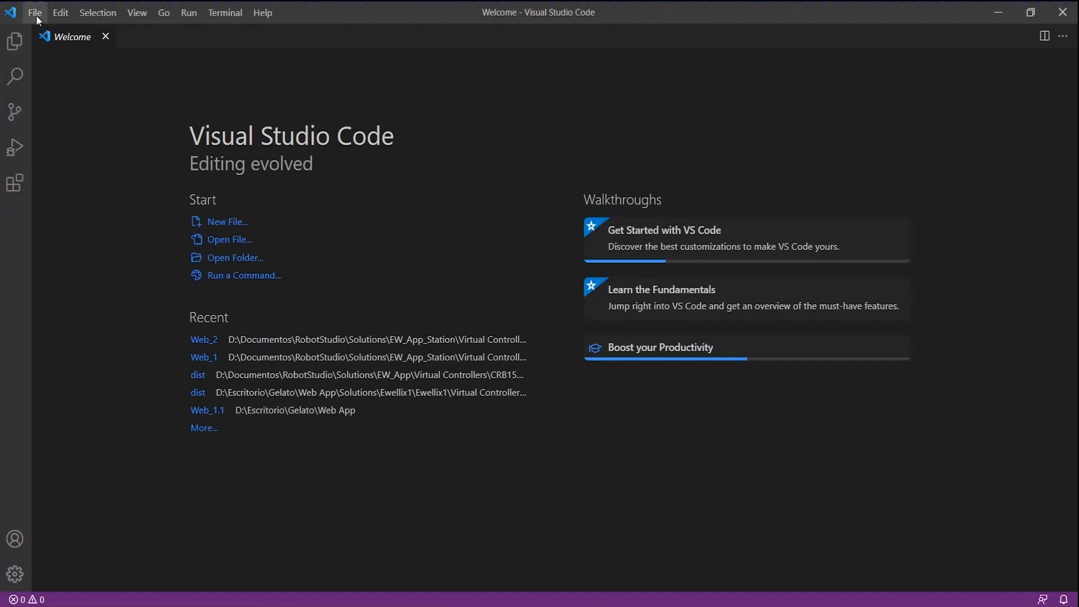
Open the Web_1 folder as the workspace using its pasted path.
click(233, 257)
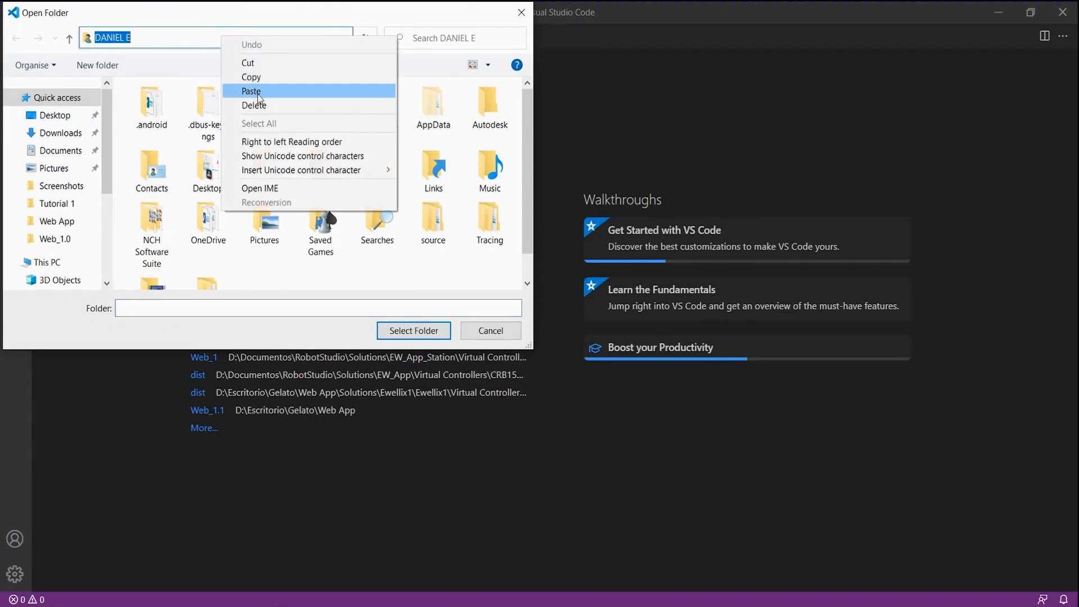
click(251, 91)
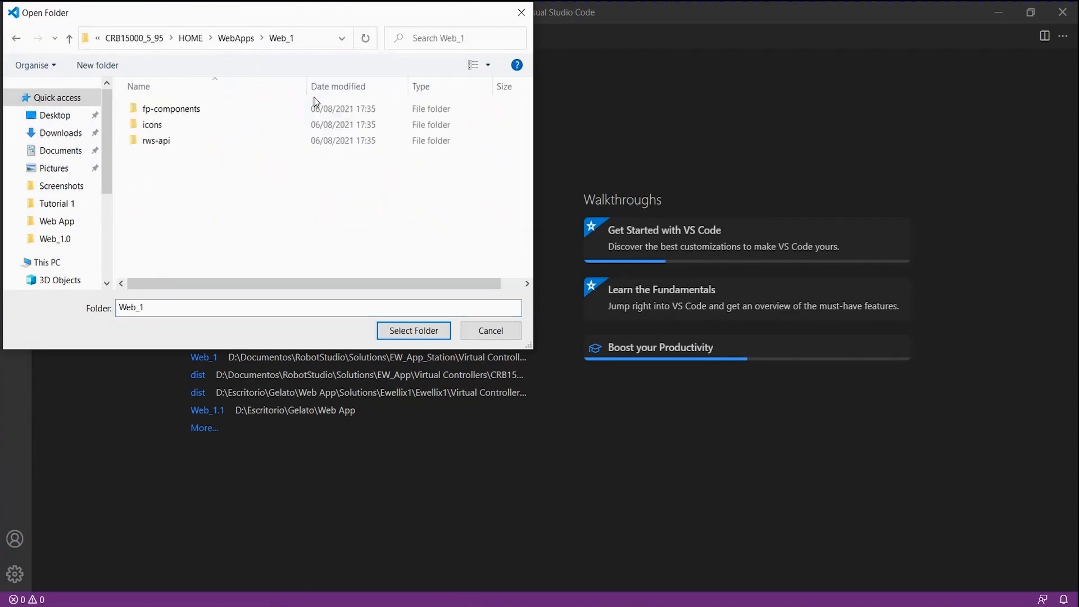
click(413, 331)
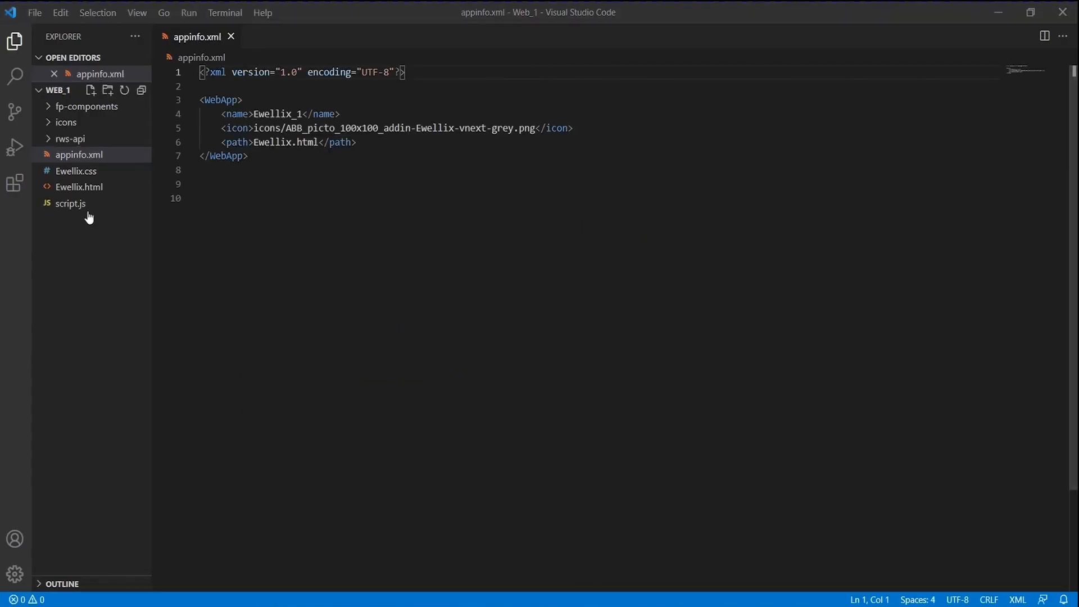
Add InputMoveTo, InputLowVirtLimit and InputUpVirtLimit with their Create_*_Imput functions to script.js.
click(70, 218)
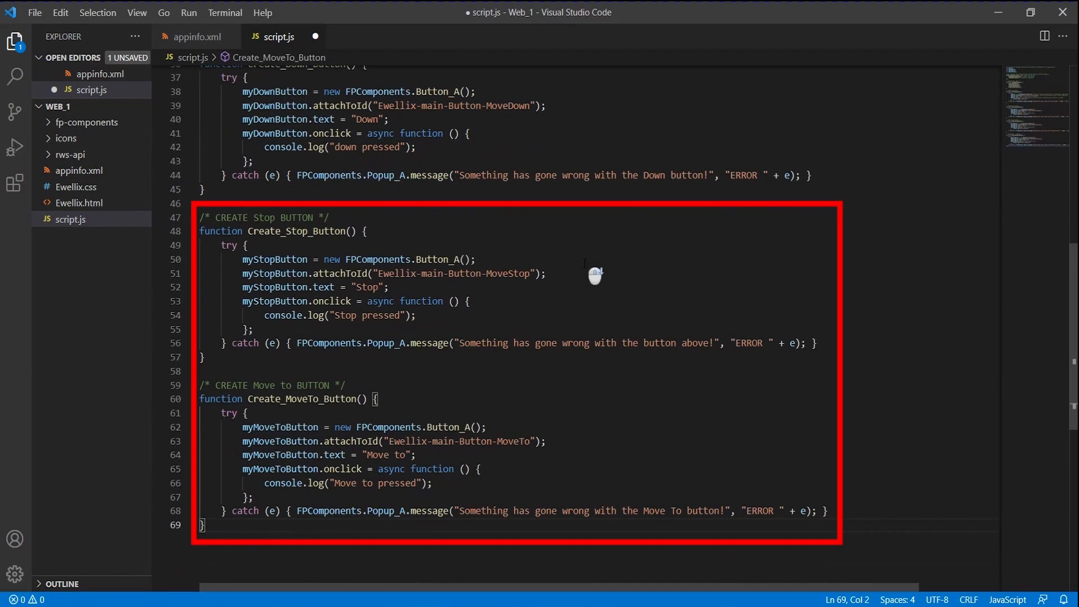
scroll(up, 3)
text(Create_UpLim_Imput();)
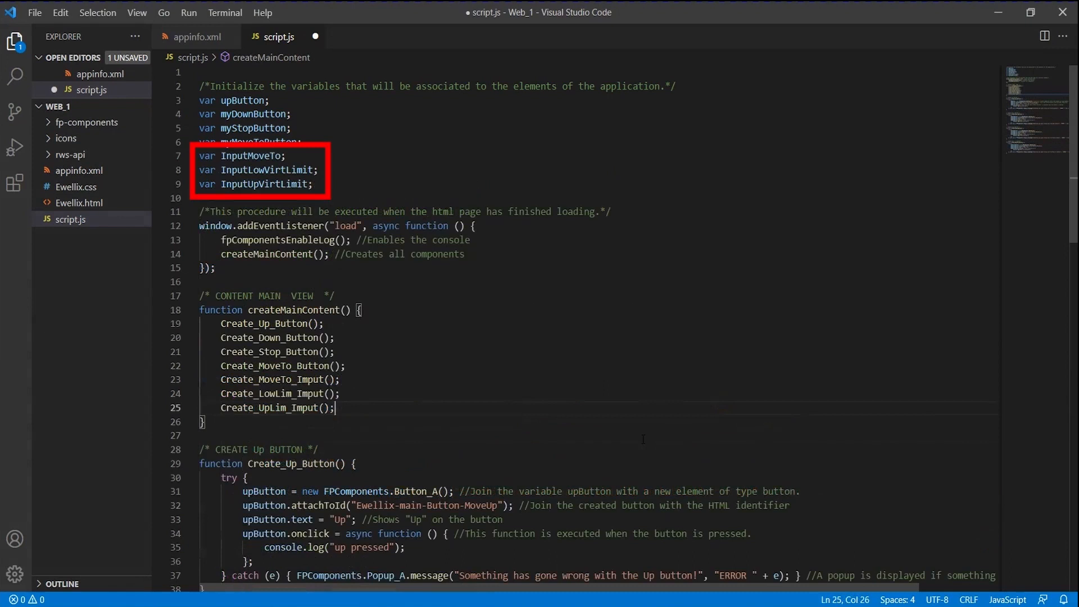
mouse_move(801, 445)
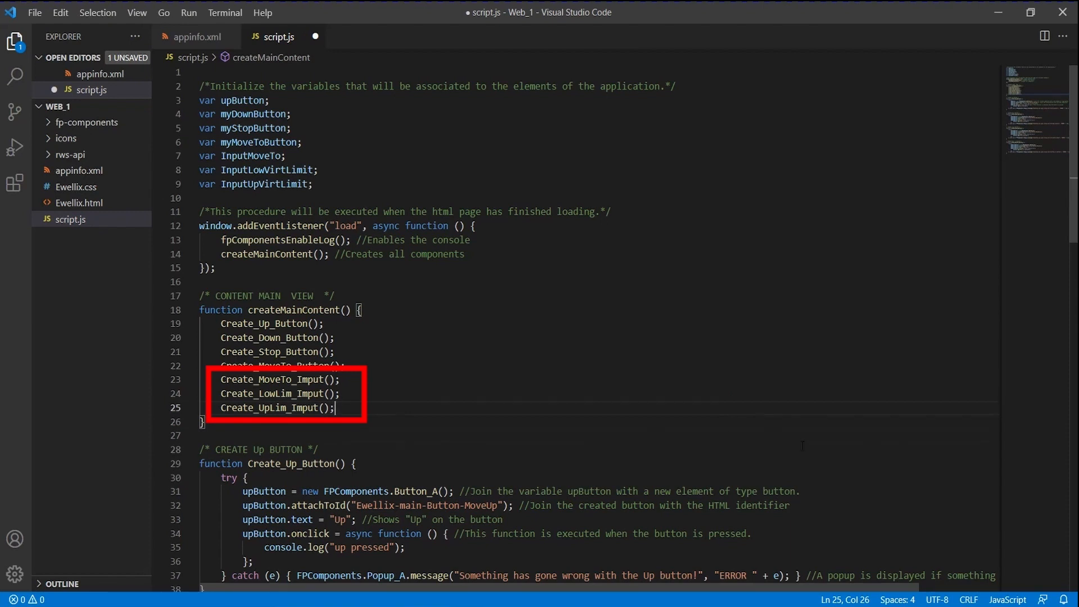
scroll(down, 3)
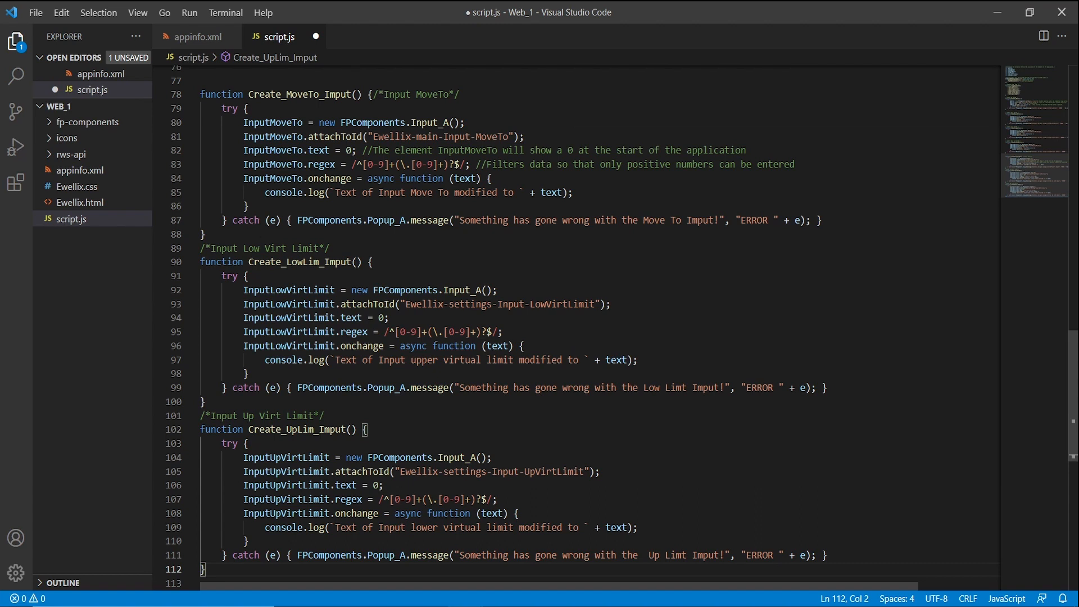
Make the Up handler call setSignalValue('Change', 1) and the Down handler ('Change', 0).
scroll(up, 3)
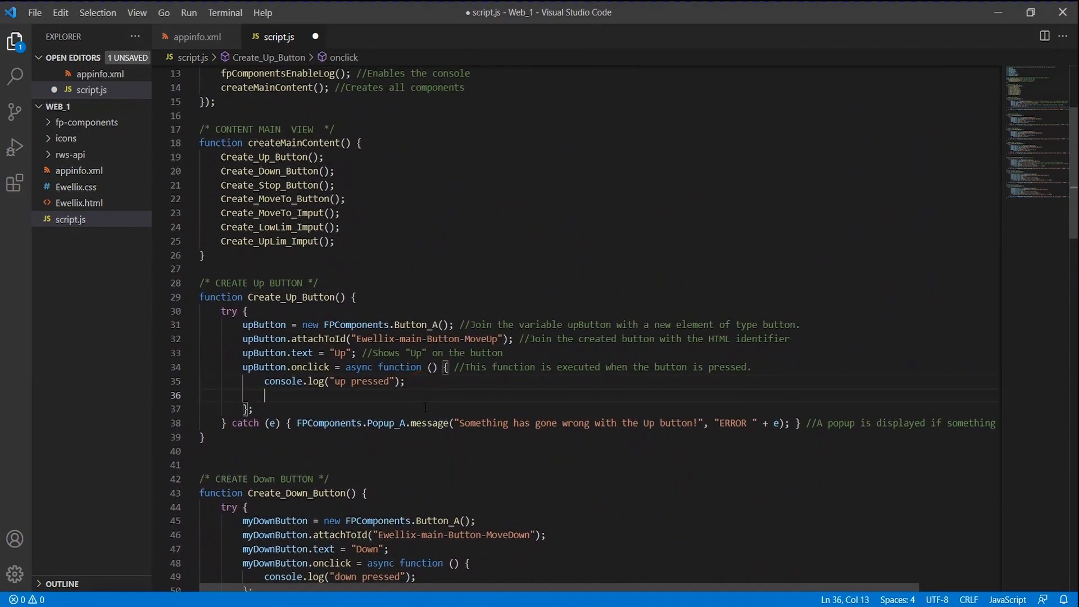
text(await RWS.IO.setSignalValue('Change', 1);//Sets the "Change" output of the controller to 1)
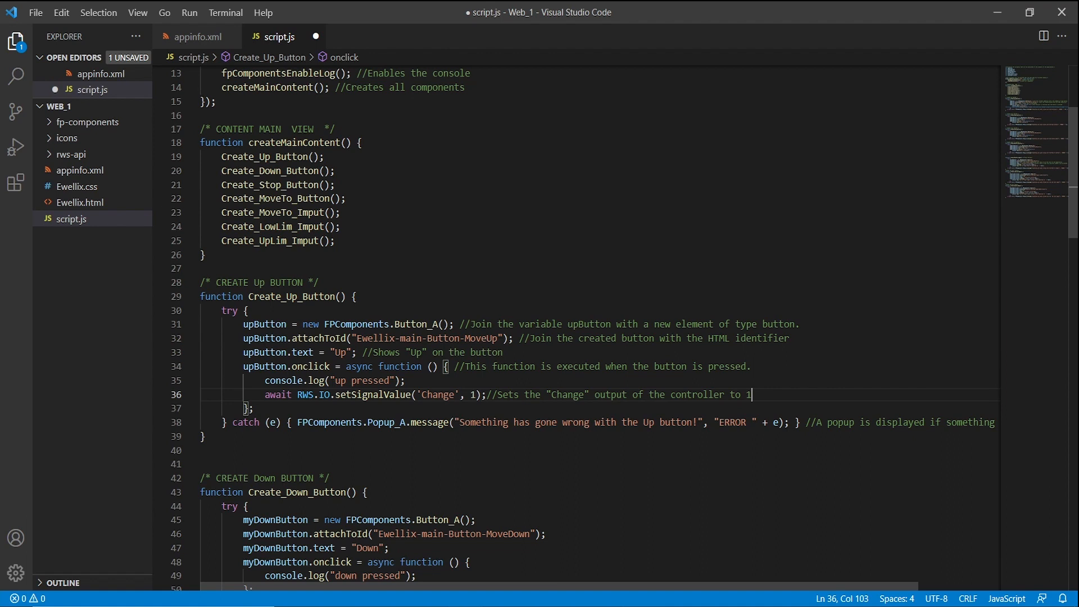
double_click(277, 395)
text(await RWS.IO.setSignalValue('Change', 1);)
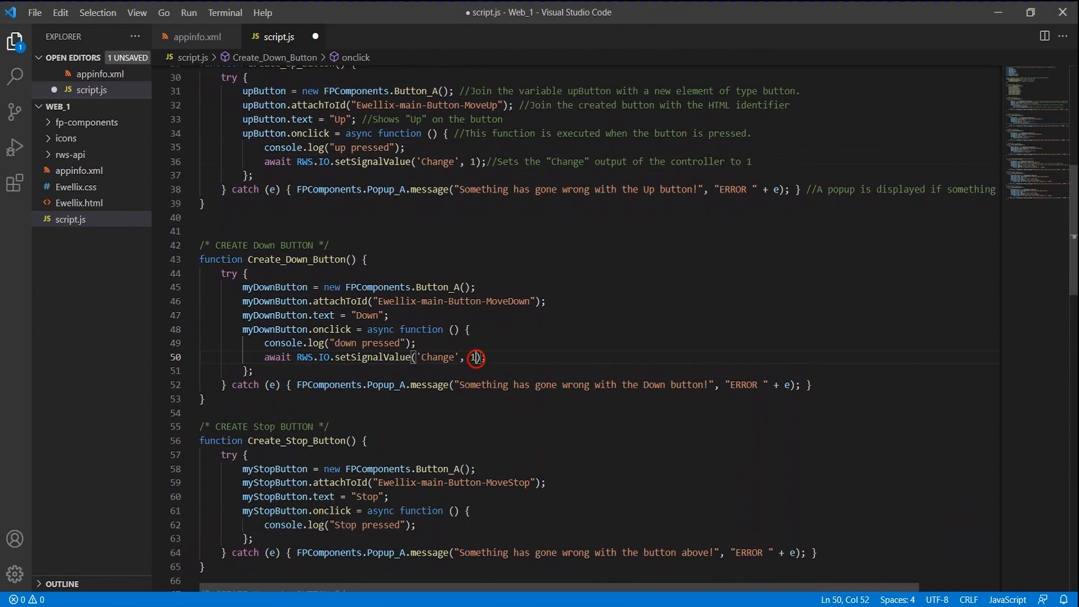
scroll(up, 3)
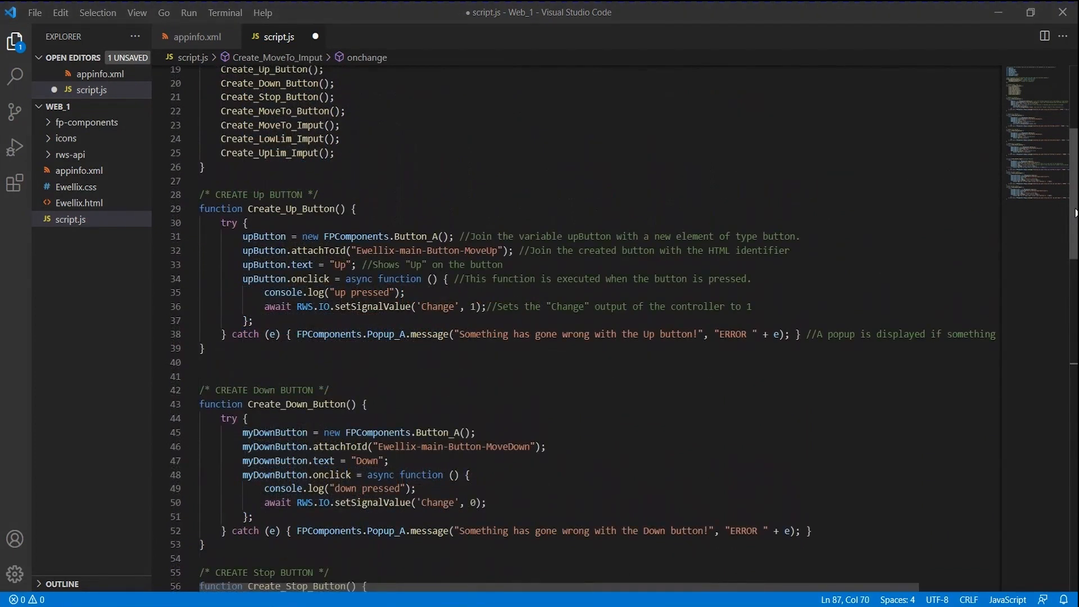
Make the input handlers write parseFloat values to Wizard's MoveTo, LowLimit and UpLimit data.
scroll(down, 3)
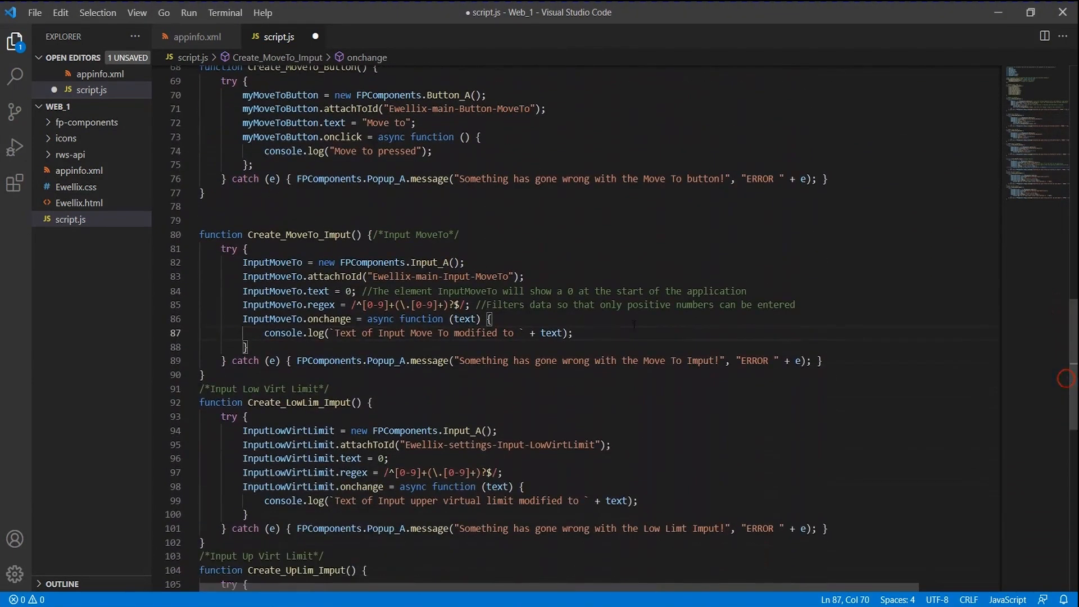
text(await RWS.Rapid.setDataValue('T_ROB1', 'Wizard', 'MoveTo', parseFloat(text)); //Updates the Move To data to its current value)
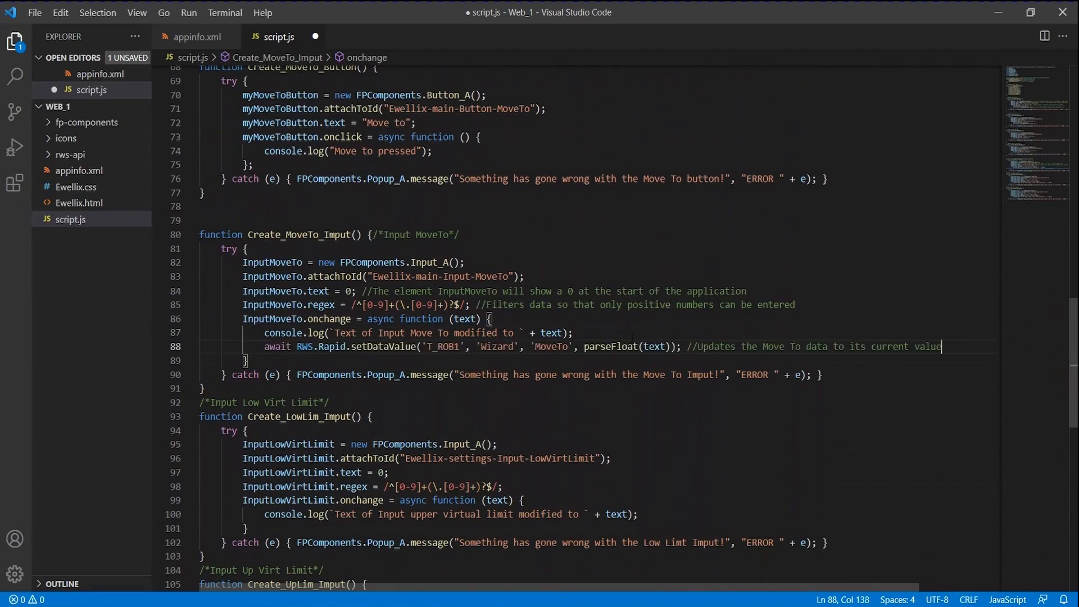
double_click(332, 346)
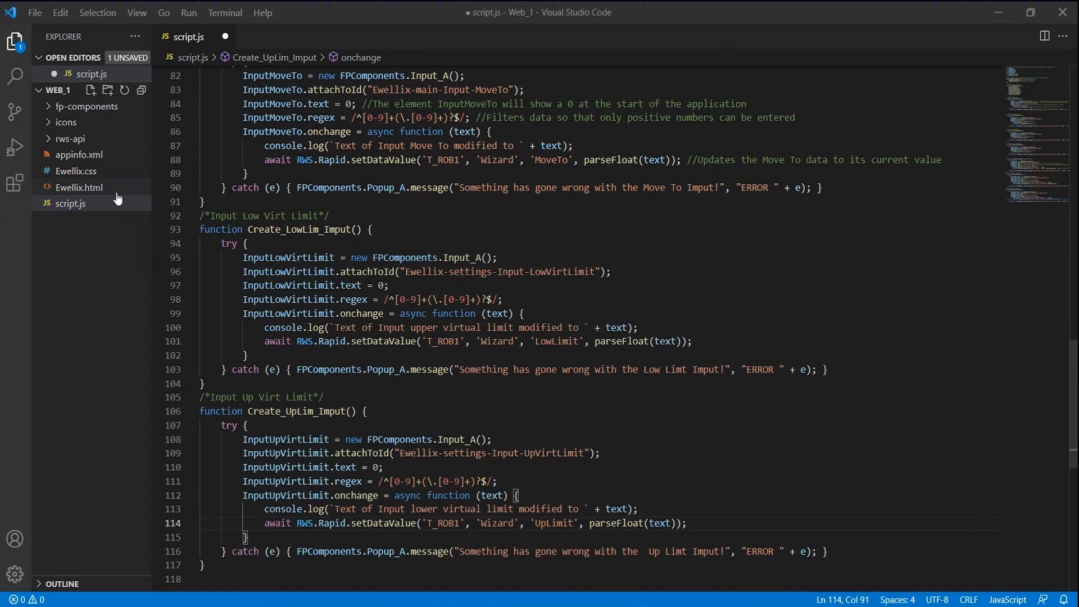
Check element ids in Ewellix.html, then save all edited files.
click(79, 187)
text(<td></td>)
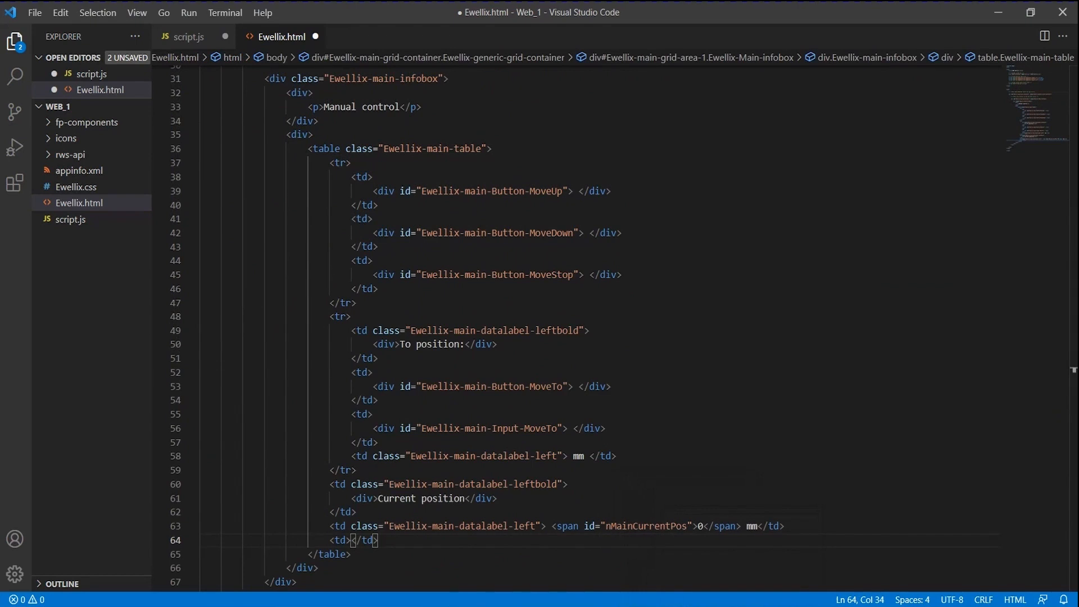
scroll(down, 3)
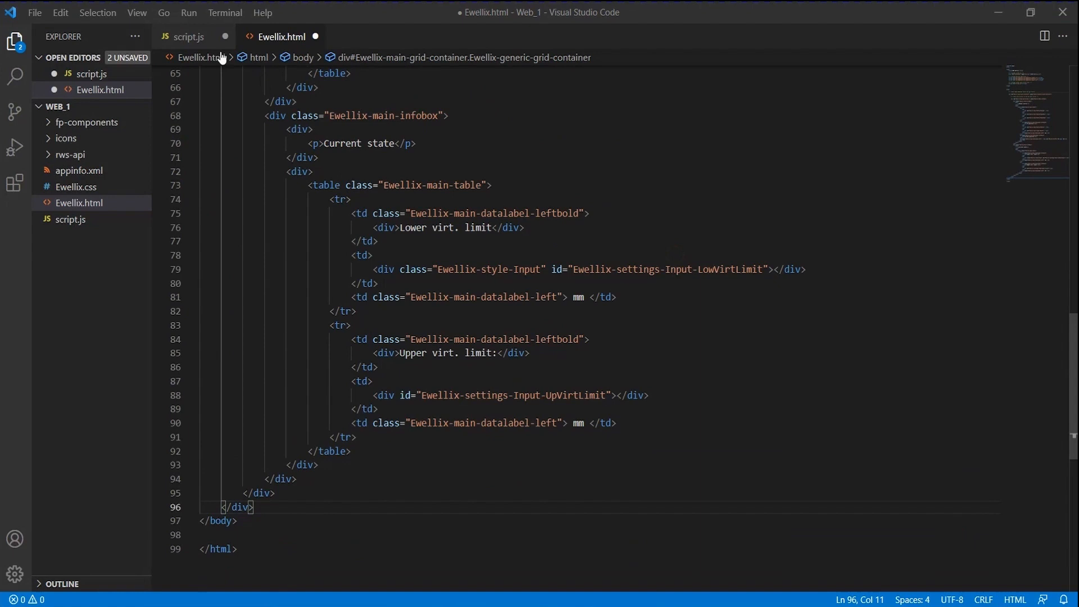
click(34, 12)
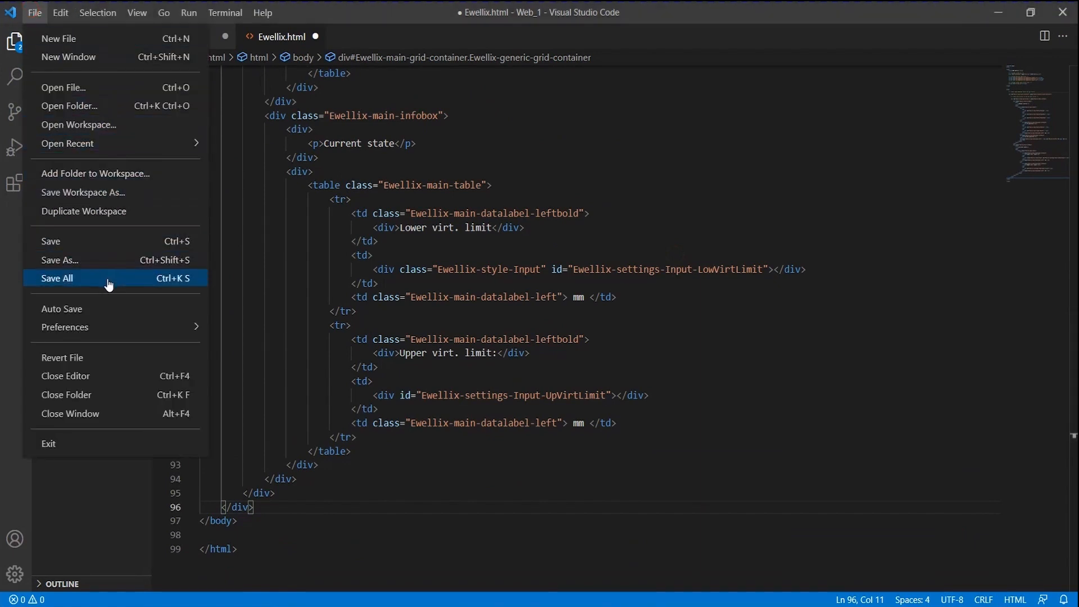
click(56, 278)
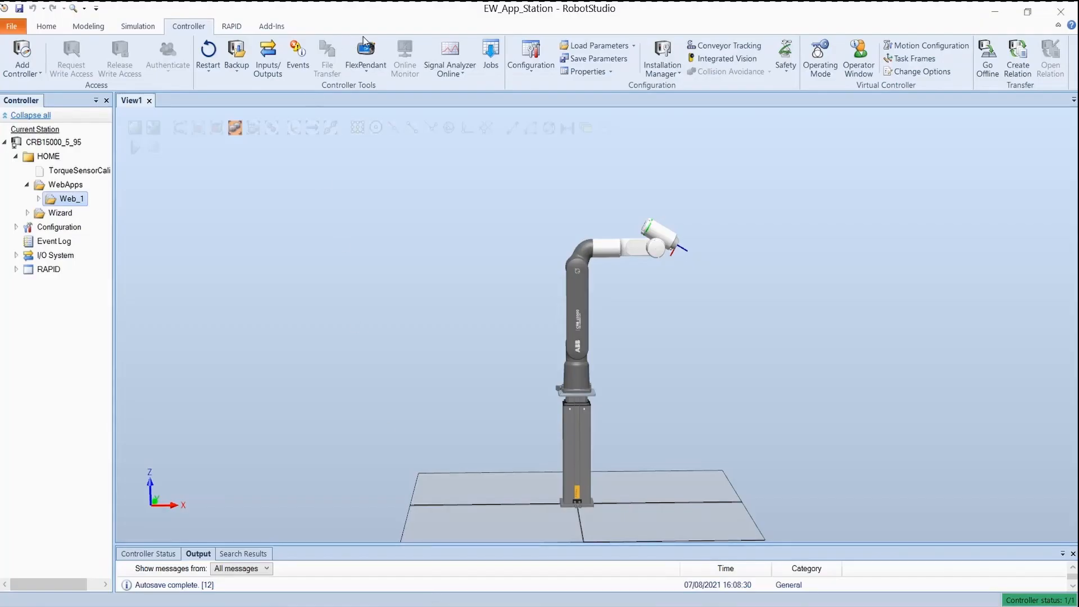
Launch the Ewellix_1 app on the virtual FlexPendant and test Up driving the Change output.
click(366, 59)
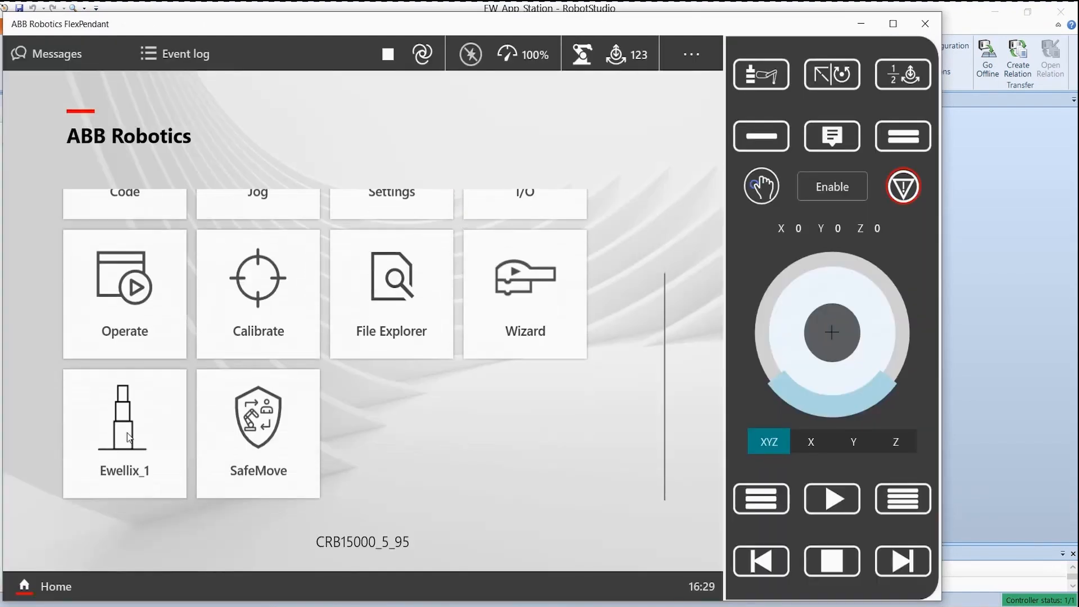
click(124, 432)
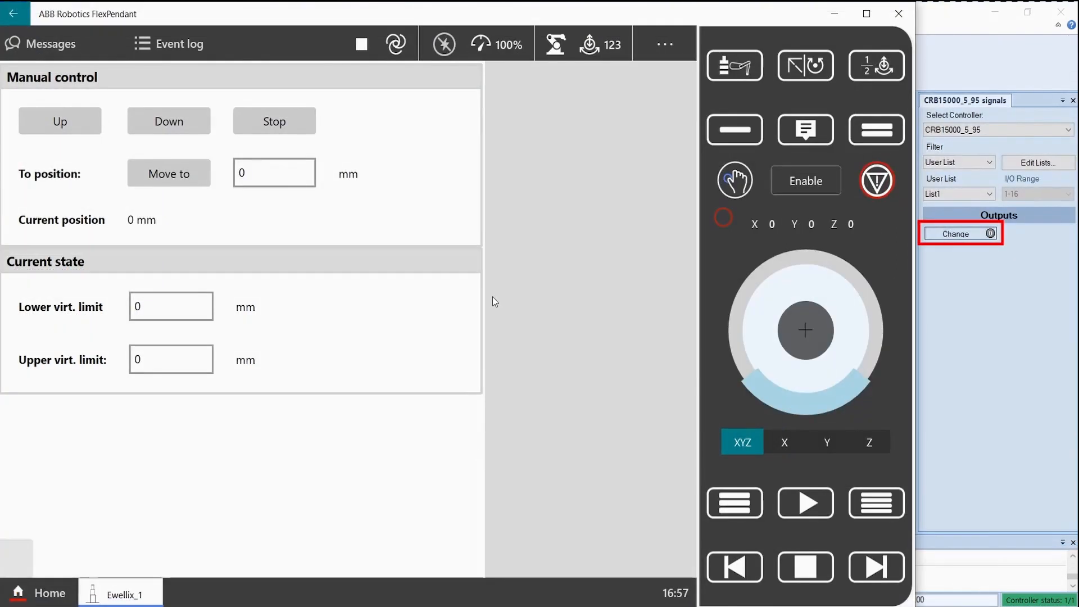
click(60, 122)
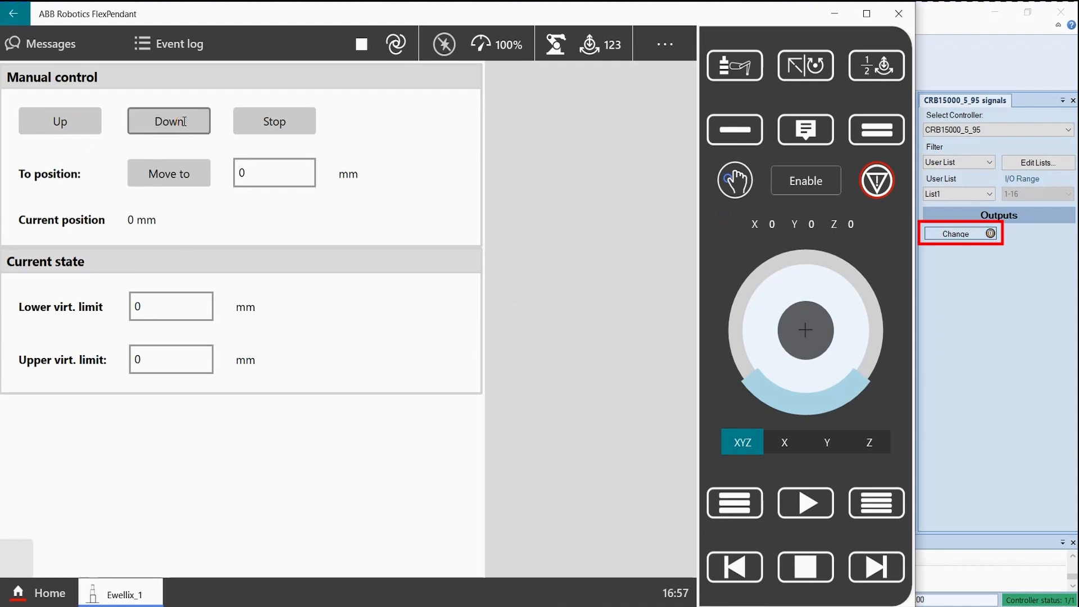
click(273, 172)
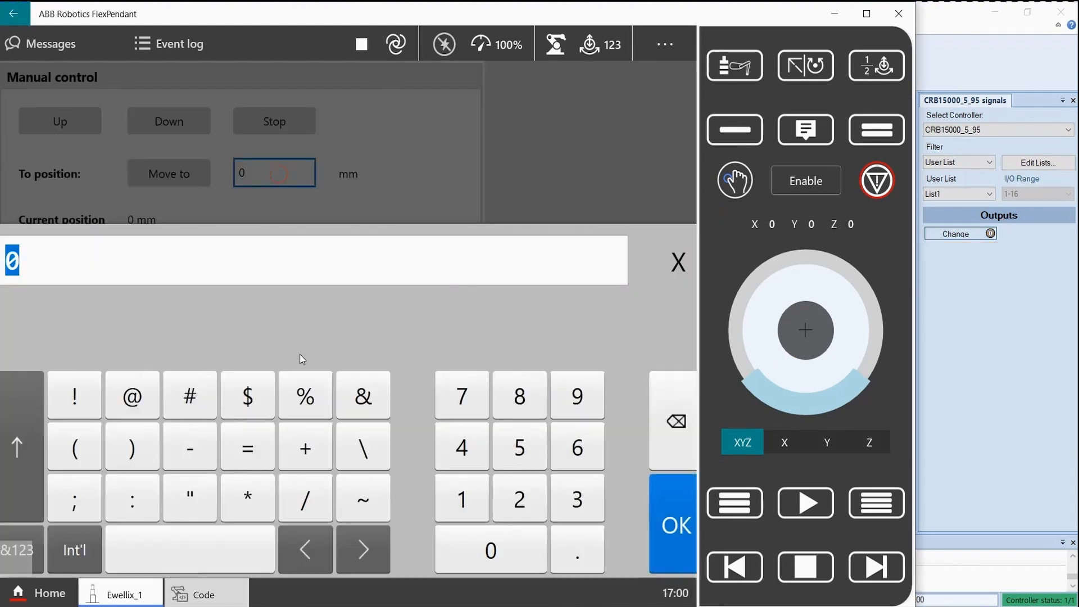
Enter 50 as the Move to target position and confirm it.
click(674, 525)
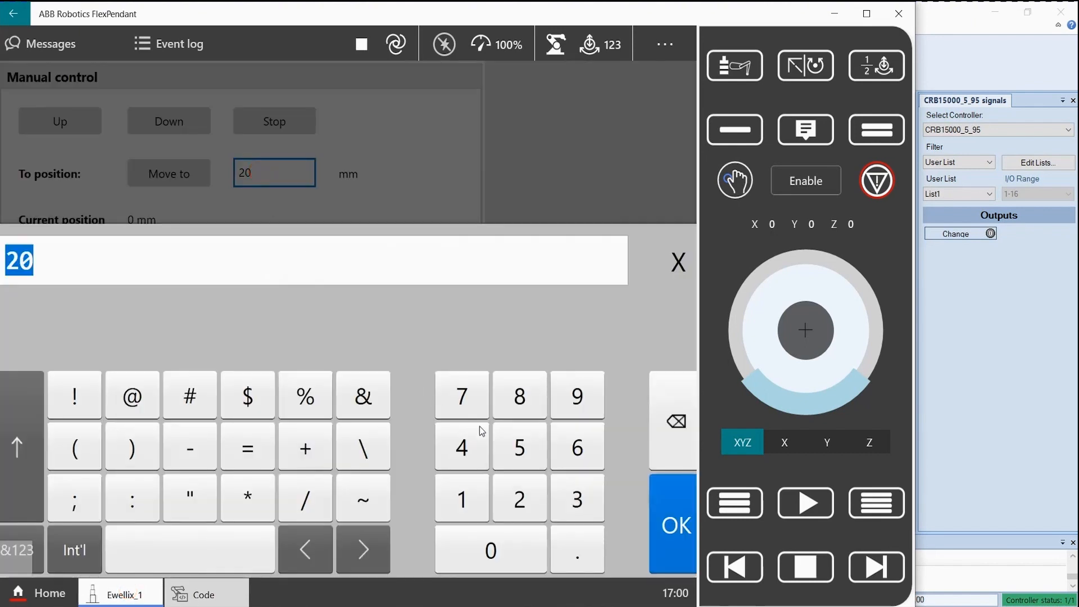
click(672, 525)
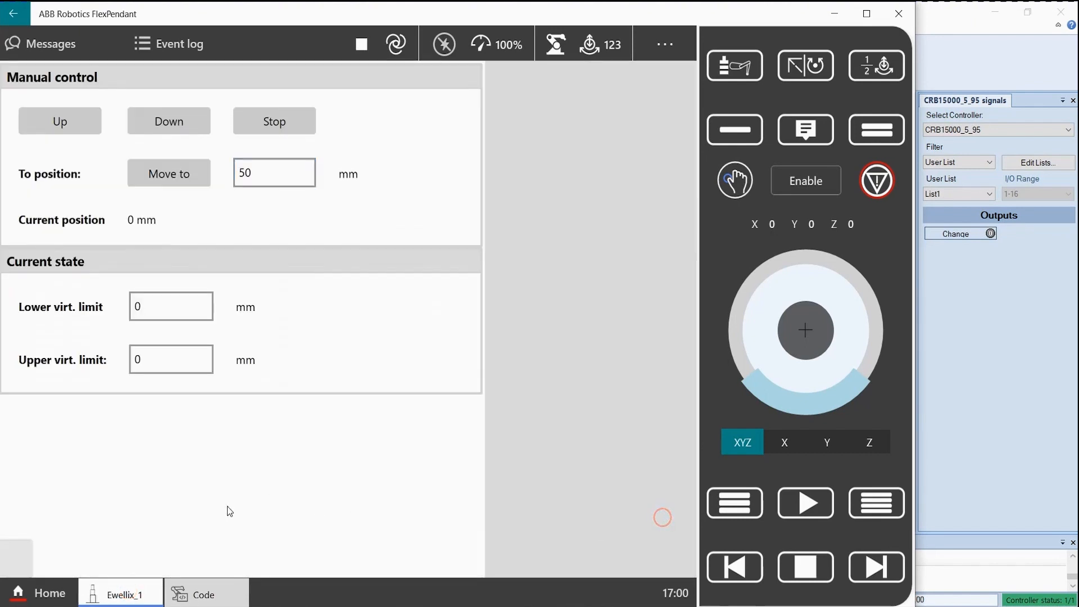